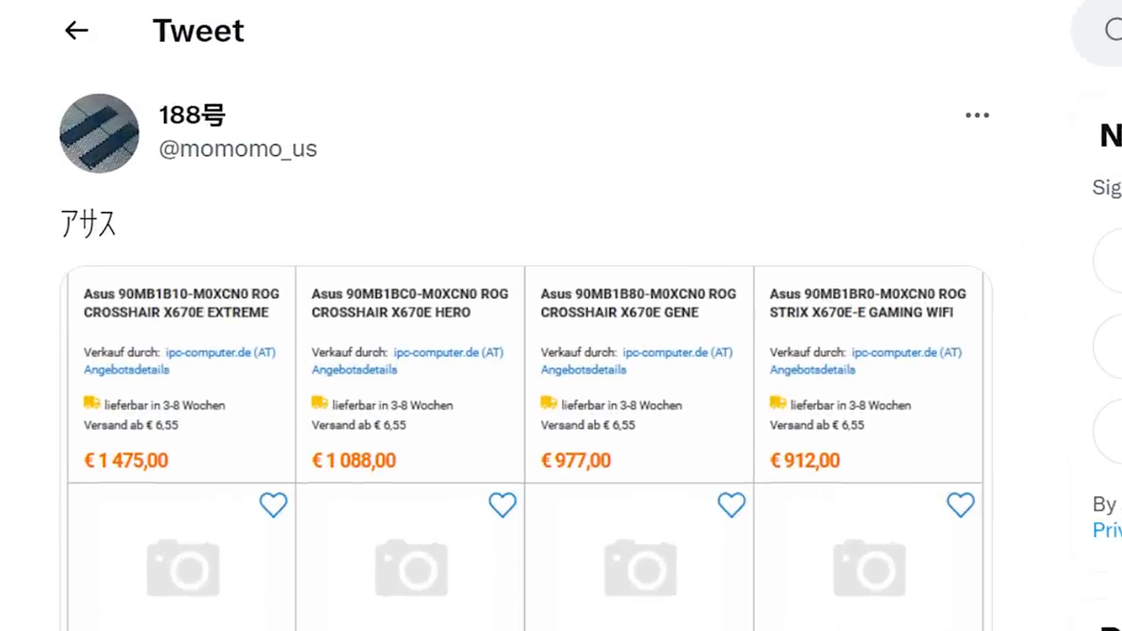
{"action": "scroll", "scroll_direction": "down", "scroll_amount": 3}
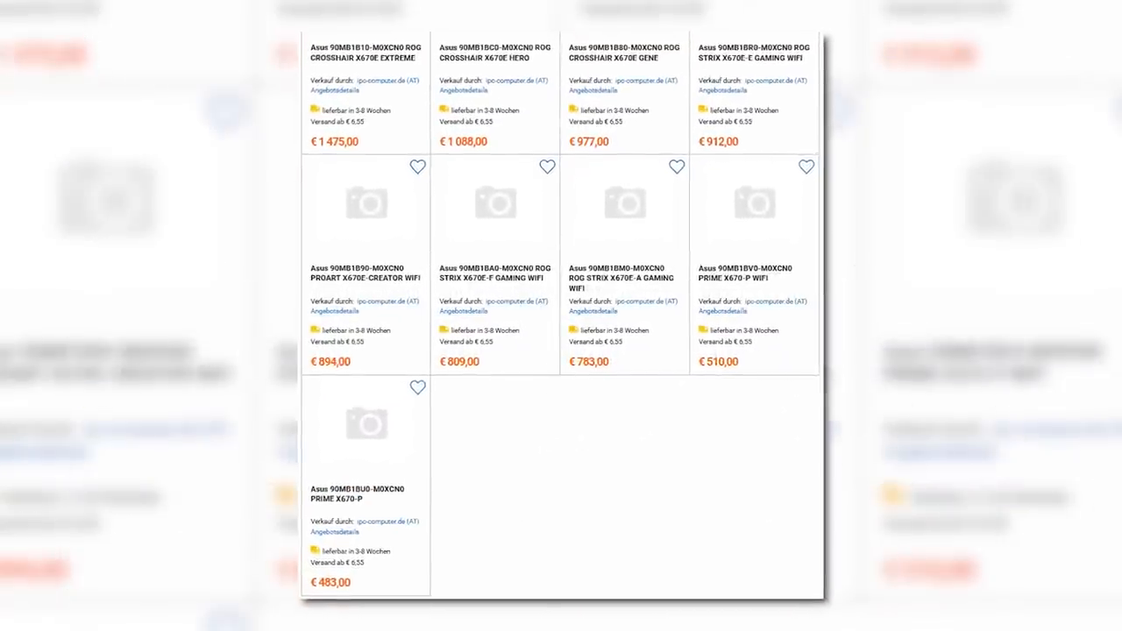
{"action": "scroll", "scroll_direction": "down", "scroll_amount": 3}
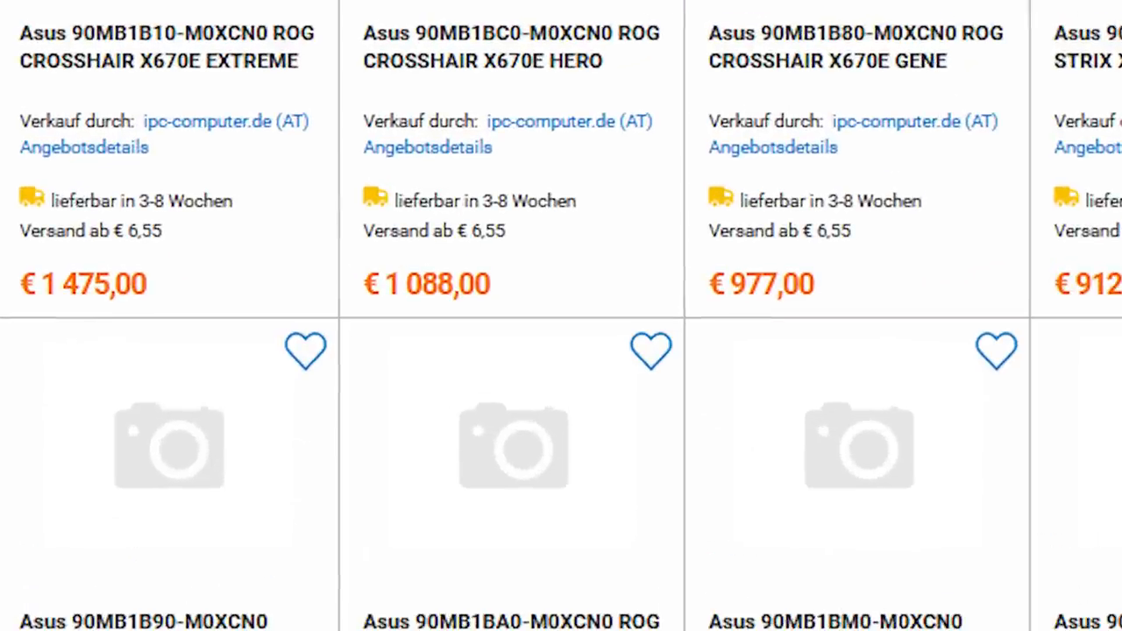
{"action": "scroll", "scroll_direction": "right", "scroll_amount": 3}
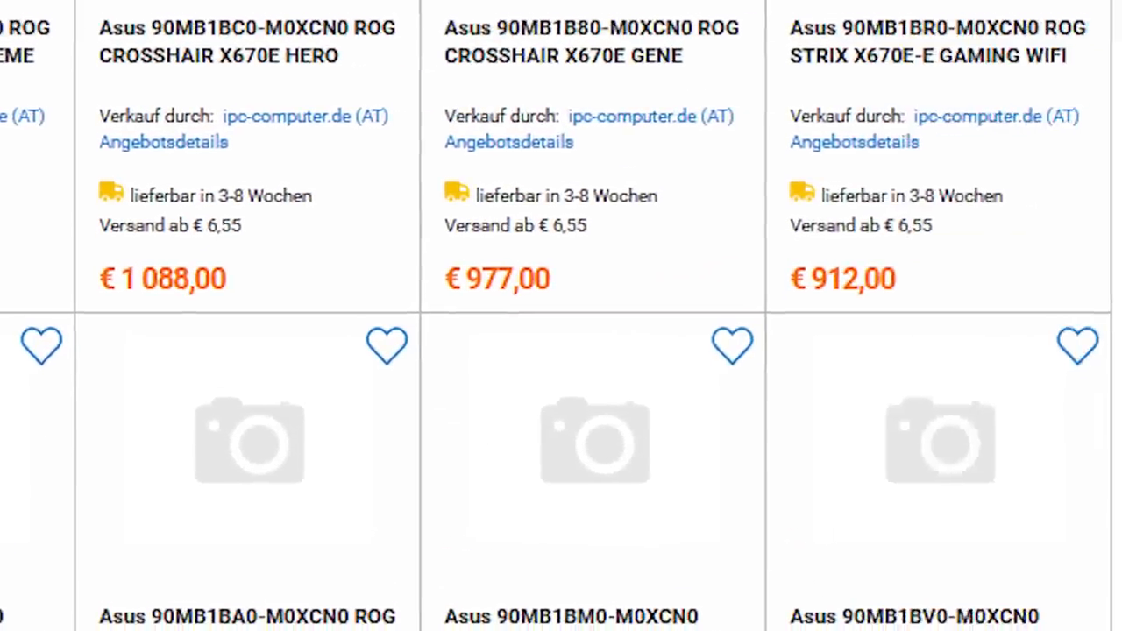
{"action": "scroll", "scroll_direction": "down", "scroll_amount": 3}
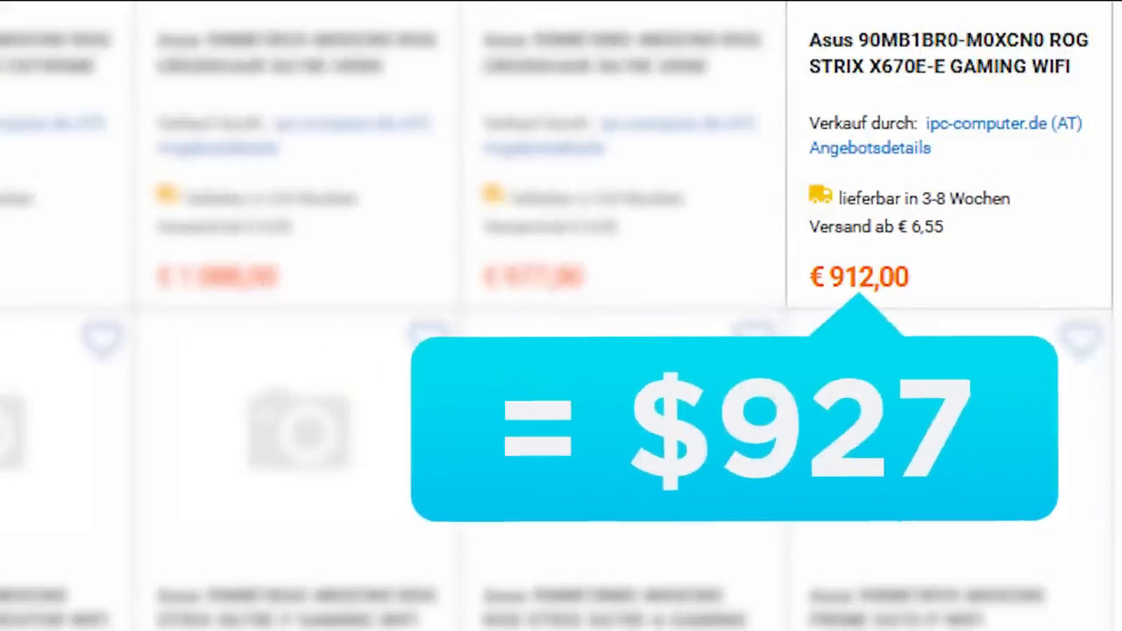
{"action": "scroll", "scroll_direction": "down", "scroll_amount": 3}
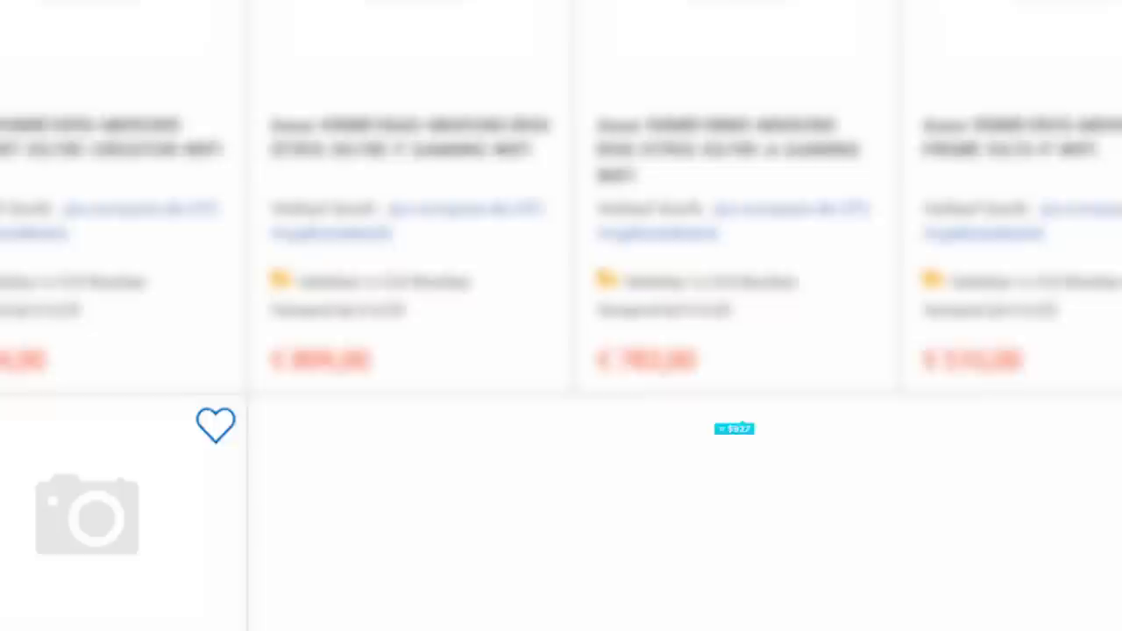
{"action": "scroll", "scroll_direction": "down", "scroll_amount": 3}
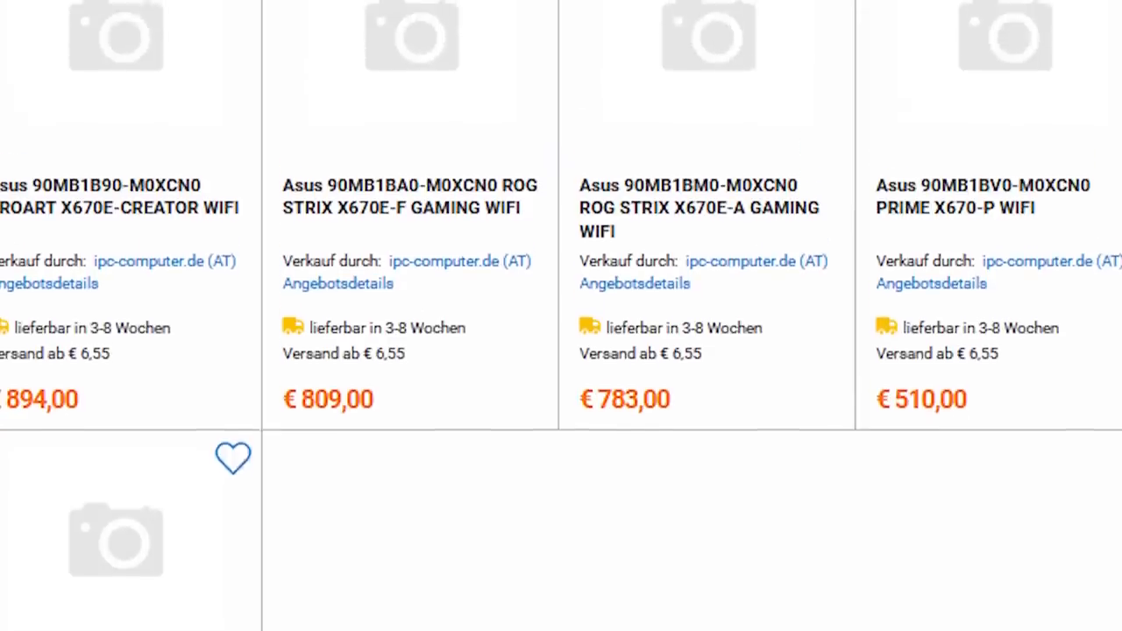
{"action": "scroll", "scroll_direction": "down", "scroll_amount": 3}
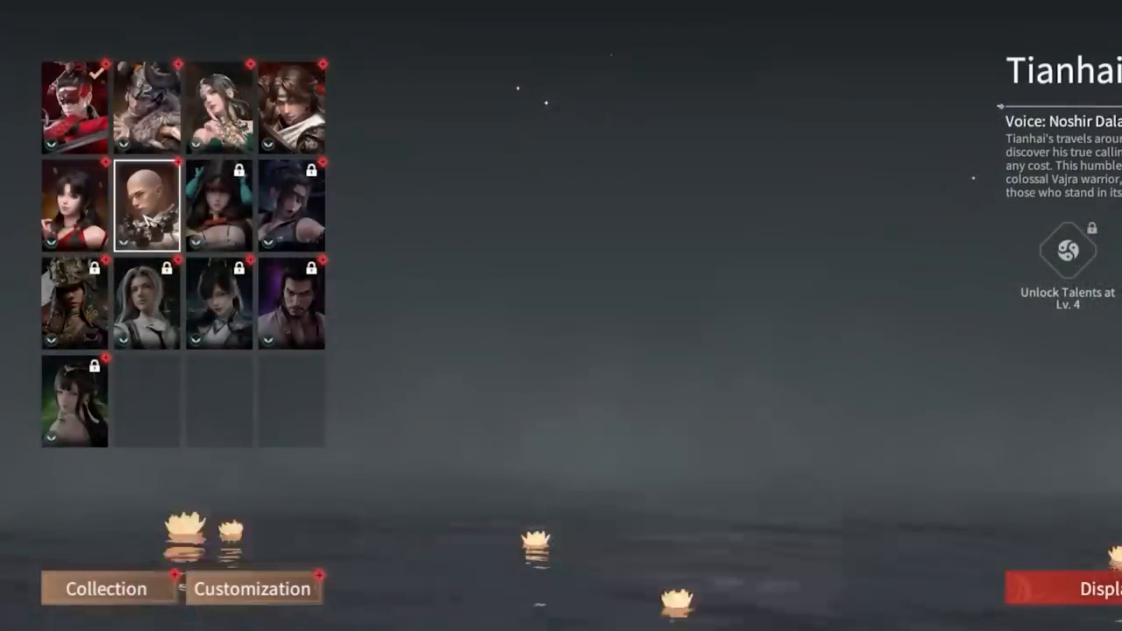
{"action": "left_click", "coordinate": [74, 105]}
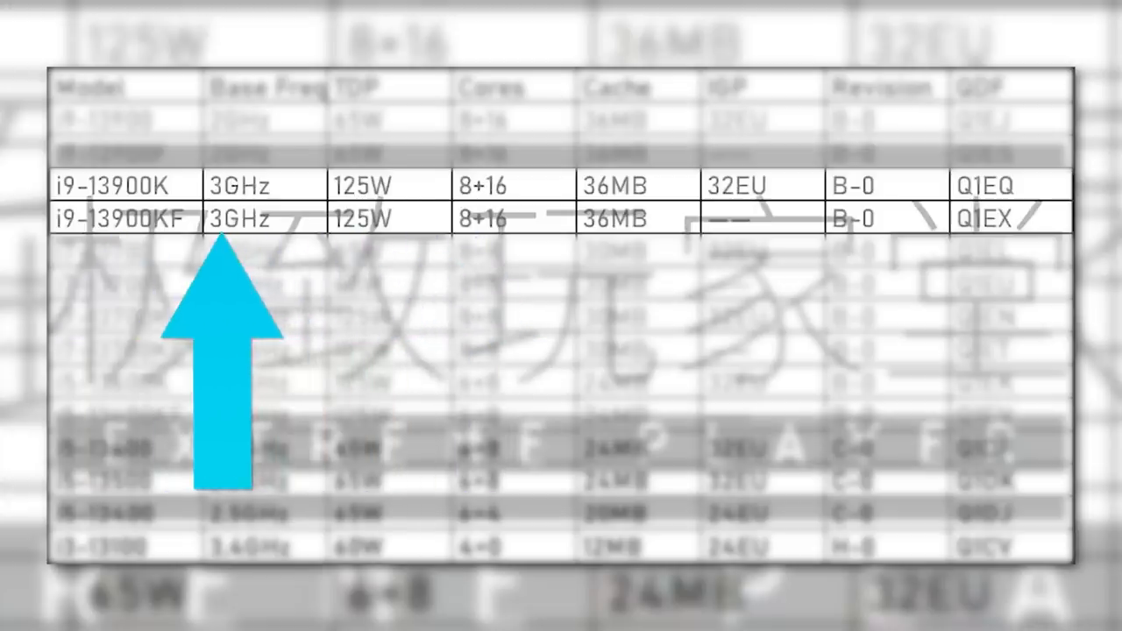
{"action": "scroll", "scroll_direction": "down", "scroll_amount": 3}
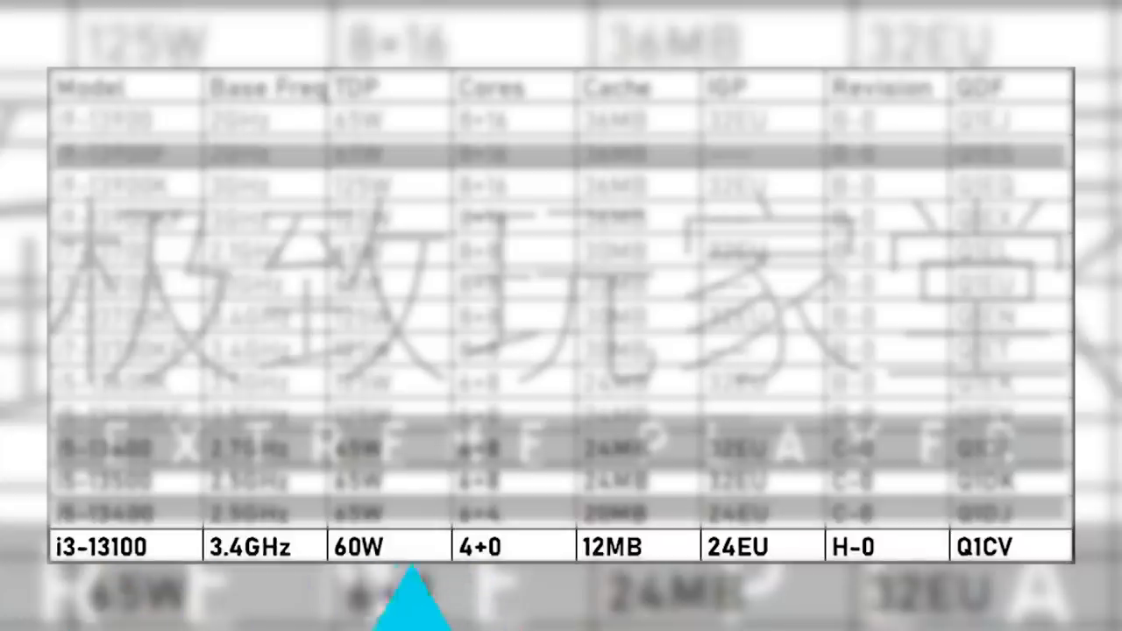
{"action": "mouse_move", "coordinate": [294, 596]}
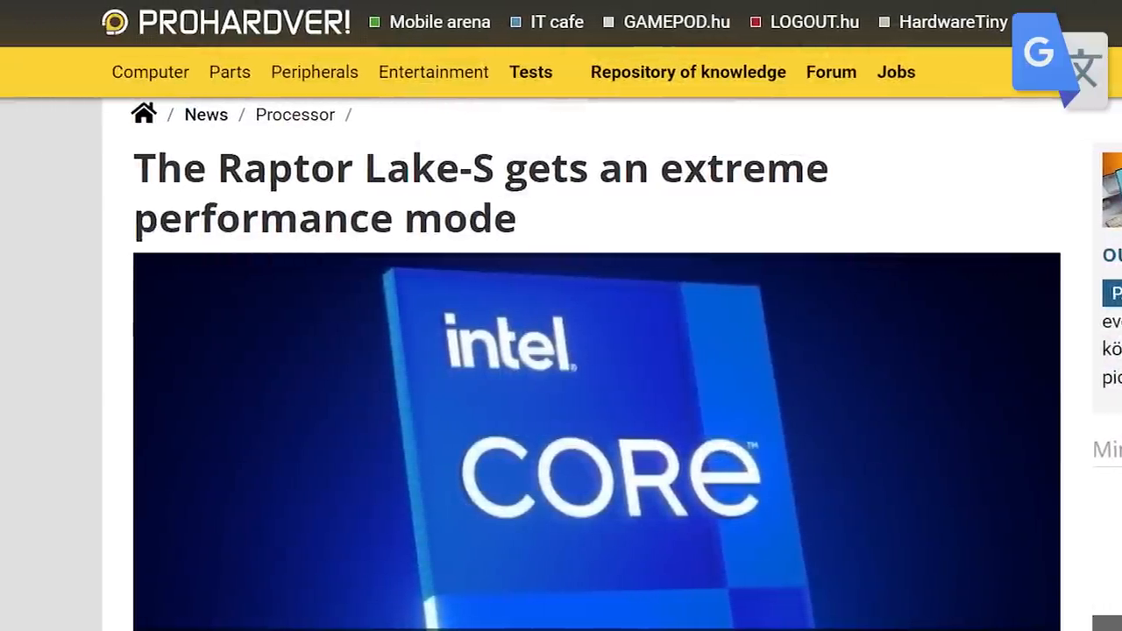
{"action": "scroll", "scroll_direction": "down", "scroll_amount": 3}
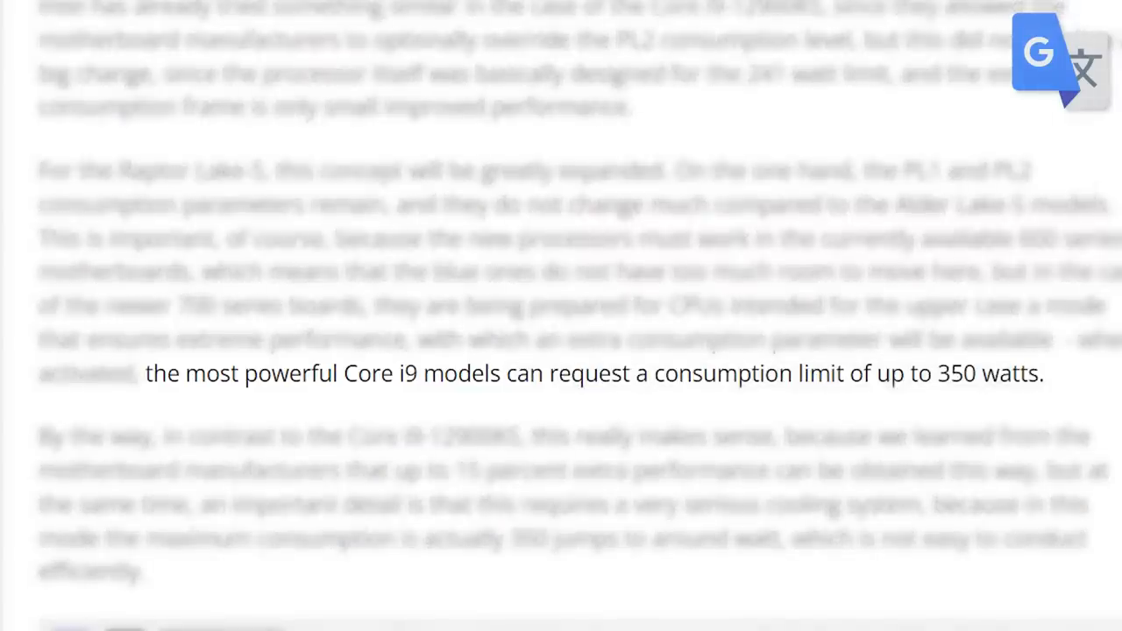
{"action": "scroll", "scroll_direction": "down", "scroll_amount": 3}
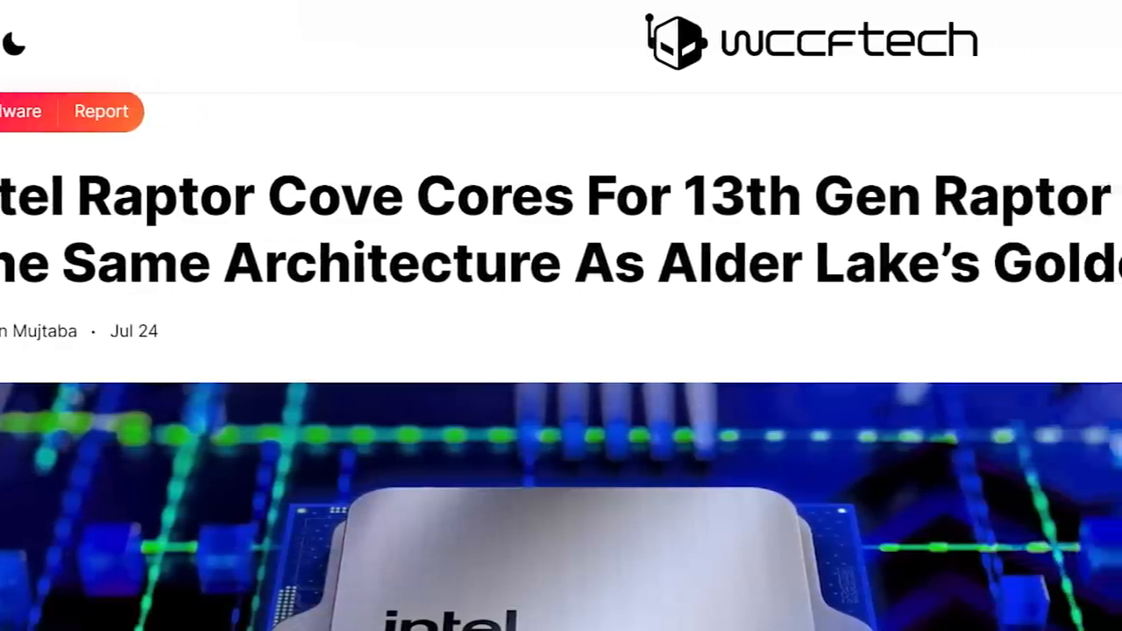
{"action": "scroll", "scroll_direction": "down", "scroll_amount": 3}
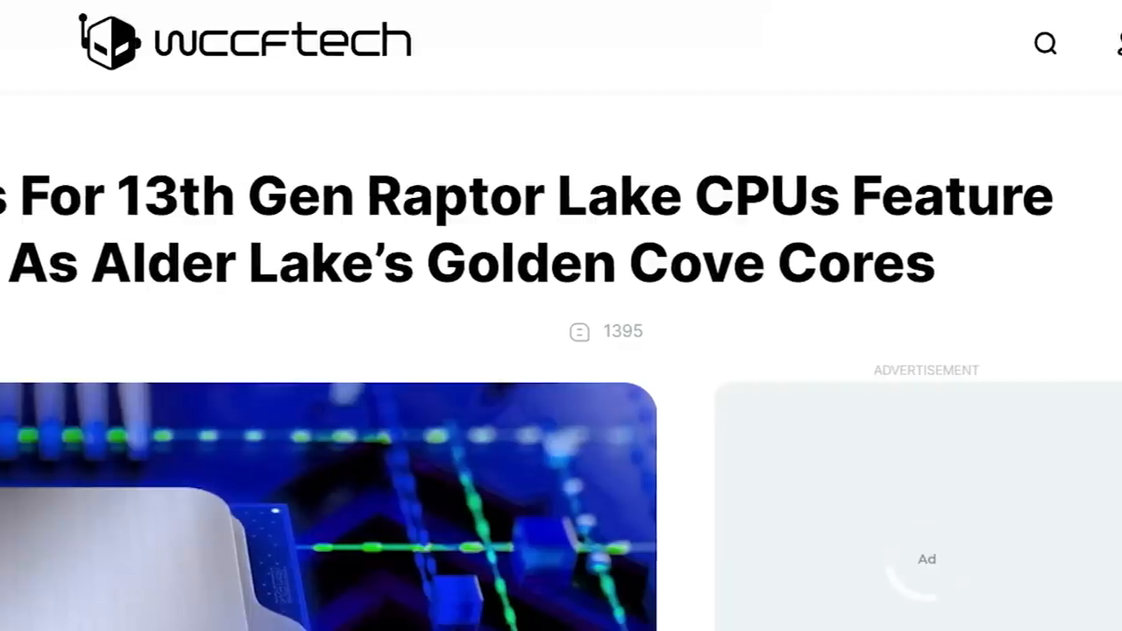
{"action": "scroll", "scroll_direction": "down", "scroll_amount": 3}
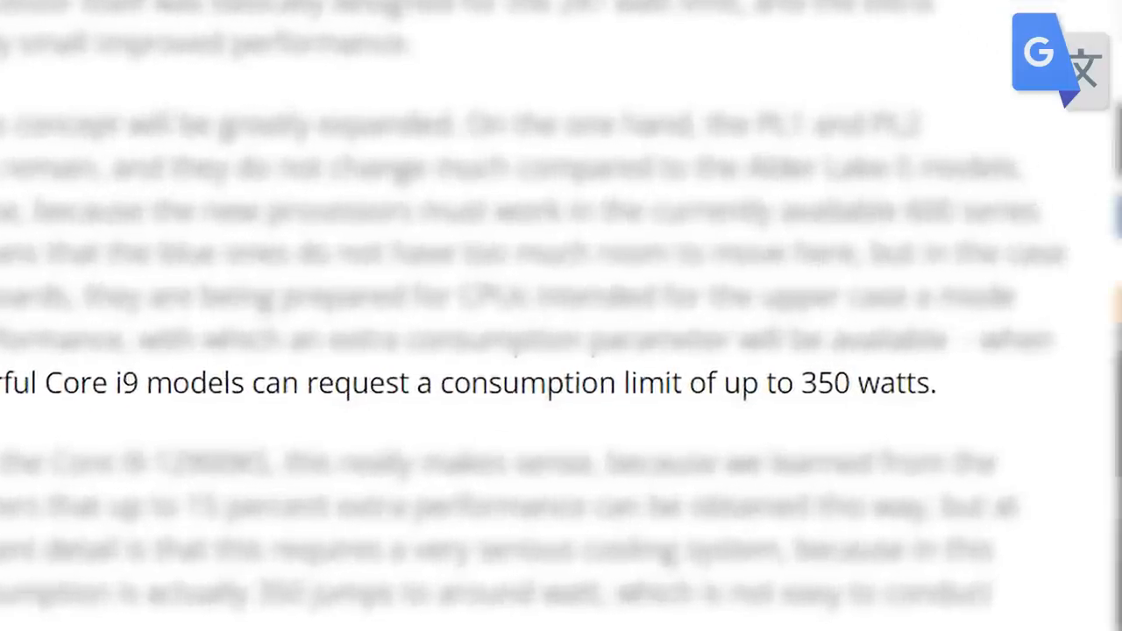
{"action": "scroll", "scroll_direction": "down", "scroll_amount": 3}
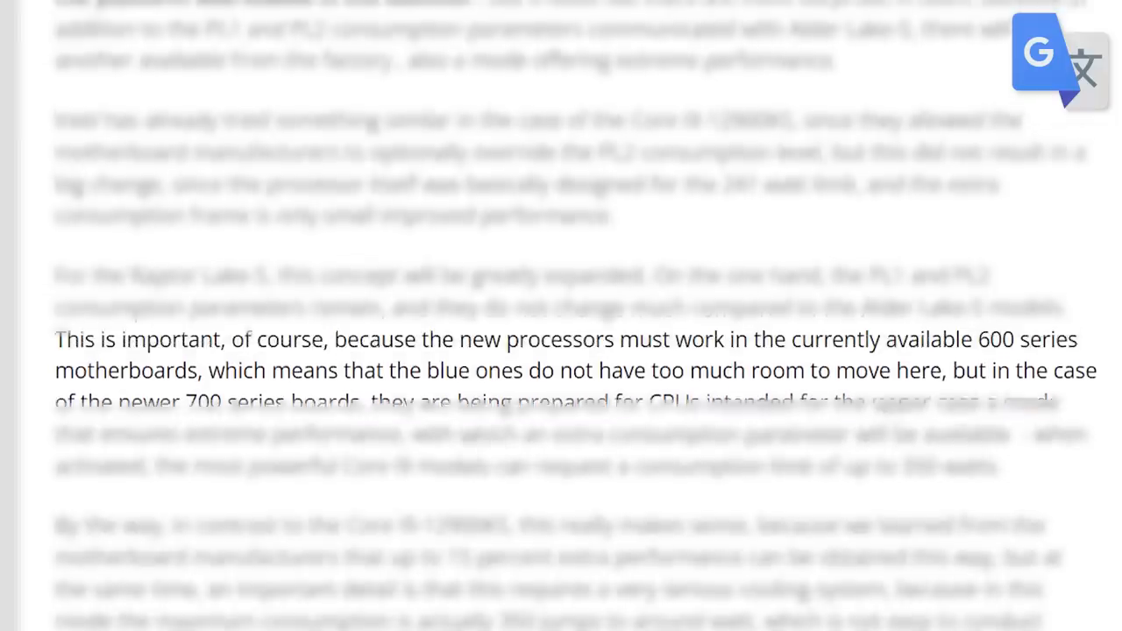
{"action": "scroll", "scroll_direction": "down", "scroll_amount": 3}
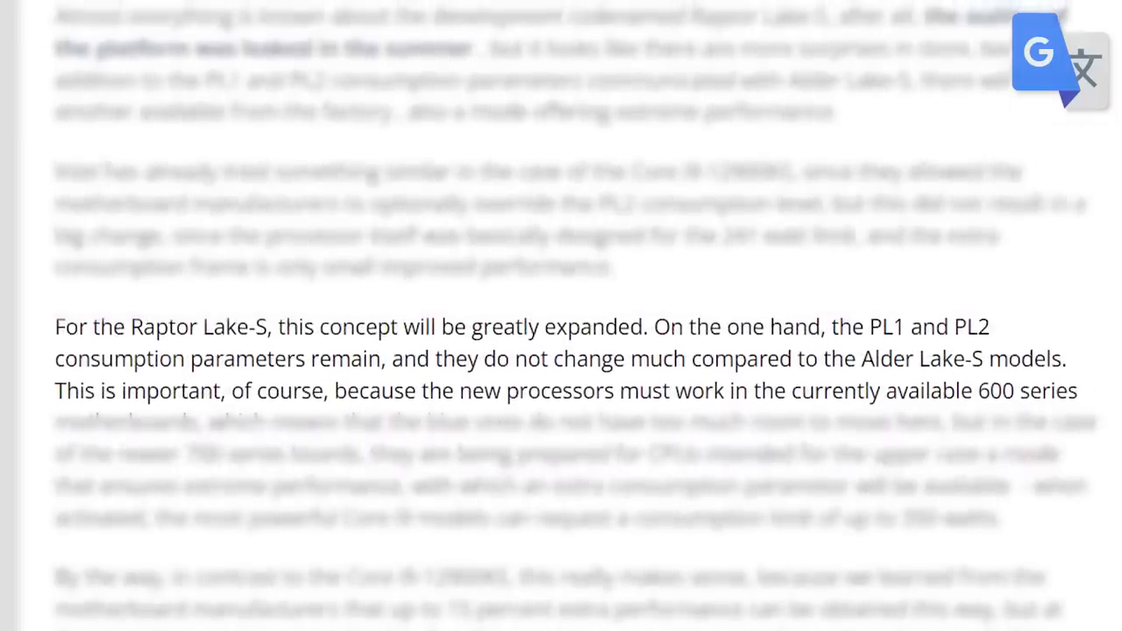
{"action": "scroll", "scroll_direction": "down", "scroll_amount": 3}
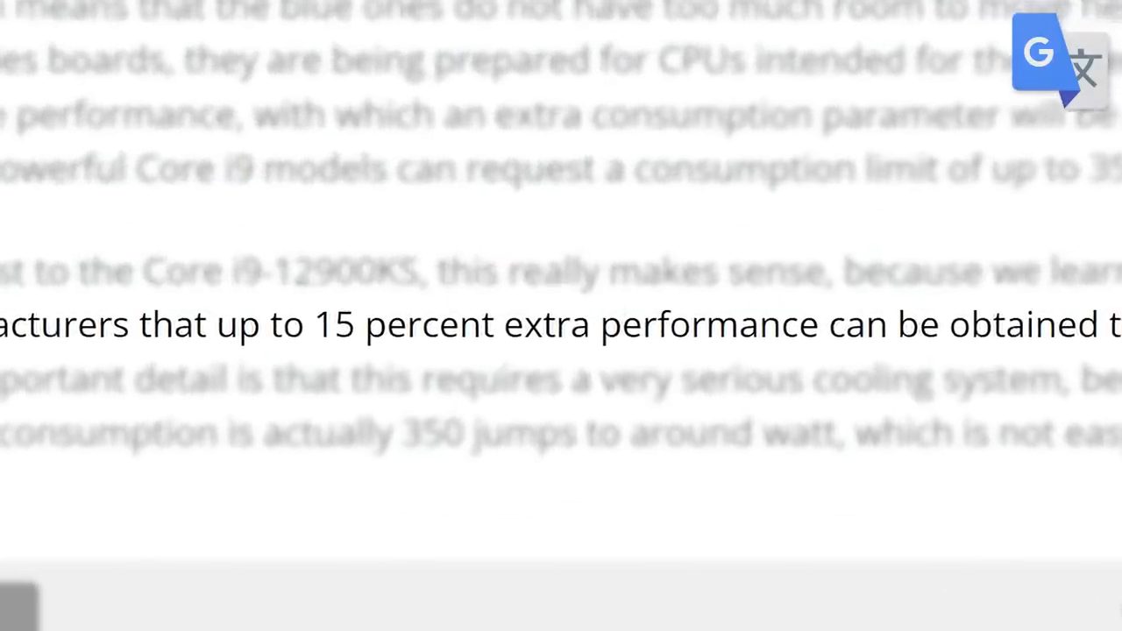
{"action": "scroll", "scroll_direction": "up", "scroll_amount": 3}
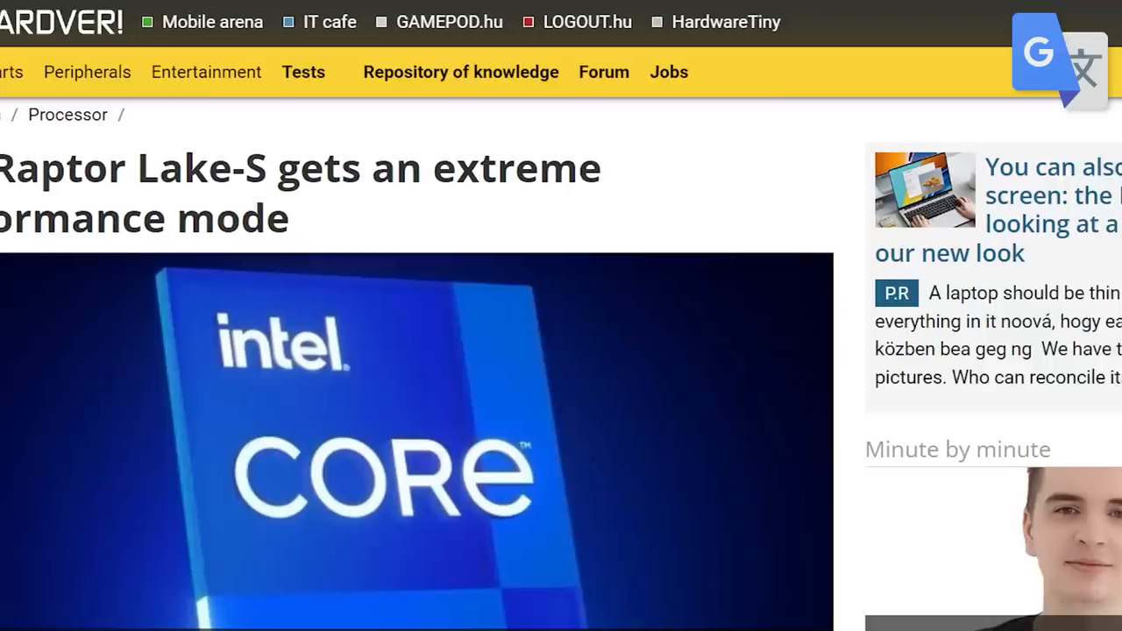